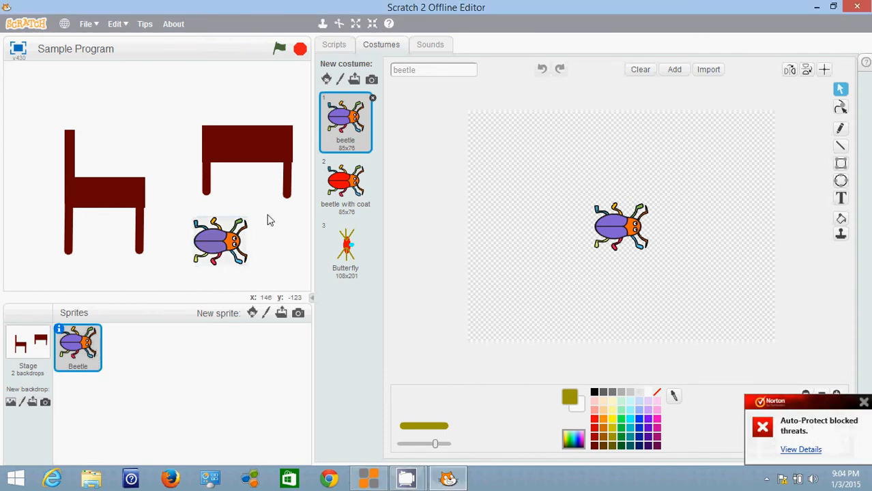
Switch to the Scripts tab to begin the Beetle's green-flag script with a say block.
{"action": "left_click", "coordinate": [334, 45]}
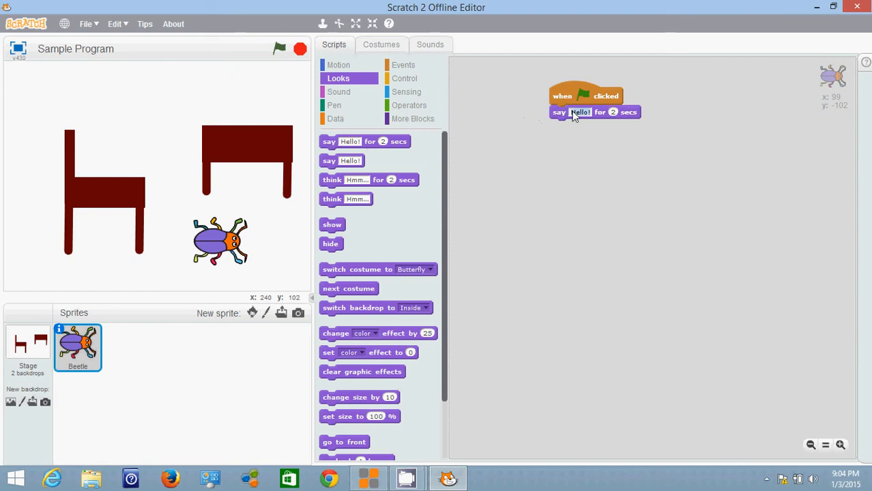
Change the say block's message to "I am going to put on my coat." for 3 seconds.
{"action": "type", "text": "I am going to put on my coat."}
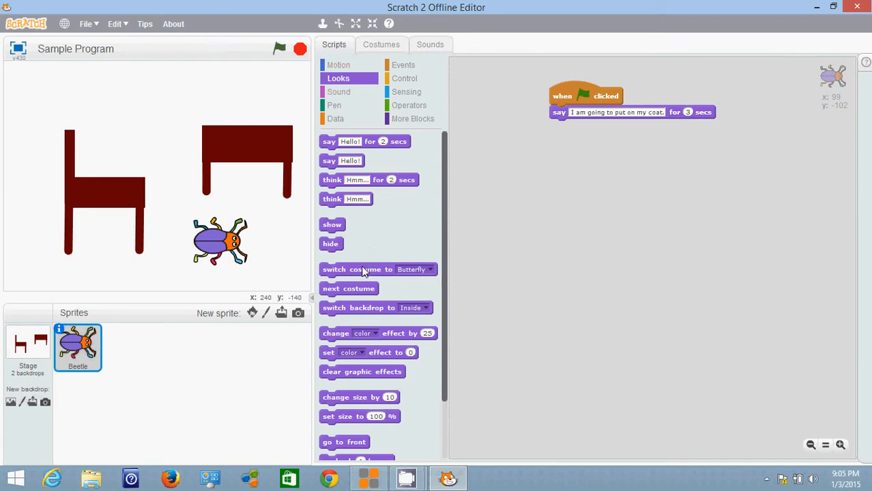
Add a costume switch to 'beetle with coat' after the say block.
{"action": "left_click_drag", "start_coordinate": [356, 269], "coordinate": [608, 126]}
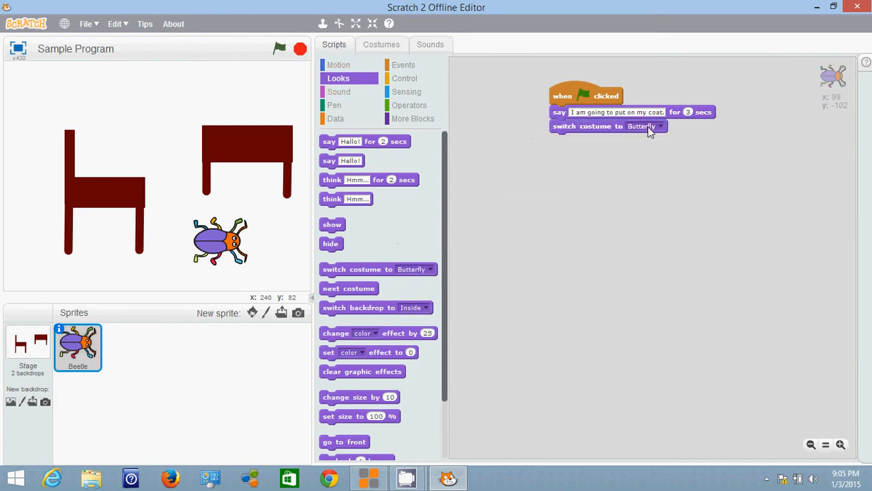
{"action": "left_click", "coordinate": [641, 126]}
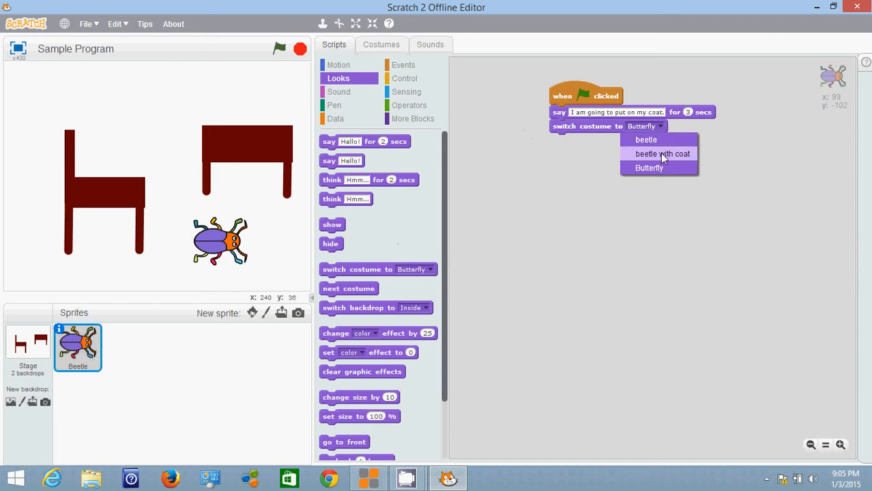
{"action": "left_click", "coordinate": [662, 154]}
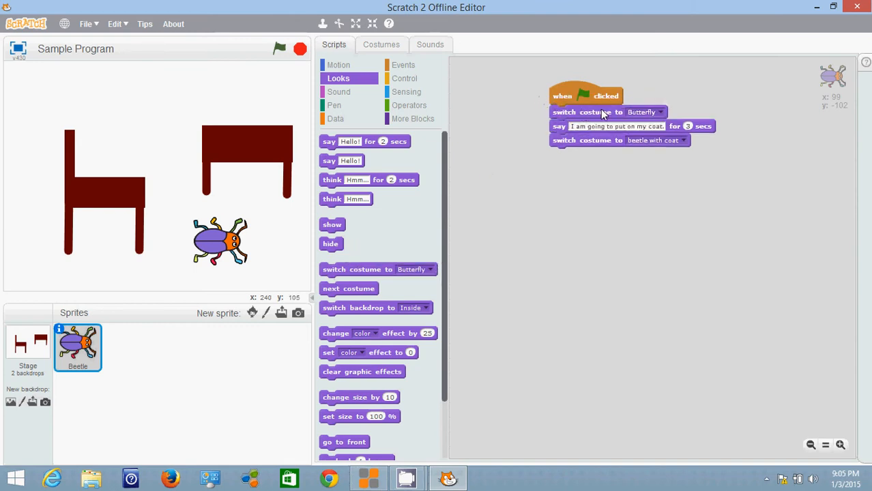
Set the first costume switch to the plain 'beetle' costume.
{"action": "left_click", "coordinate": [660, 112]}
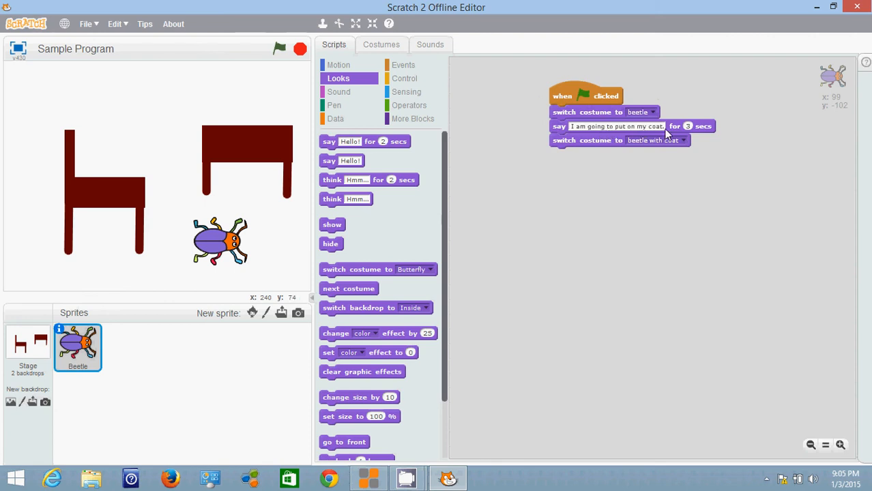
{"action": "mouse_move", "coordinate": [647, 142]}
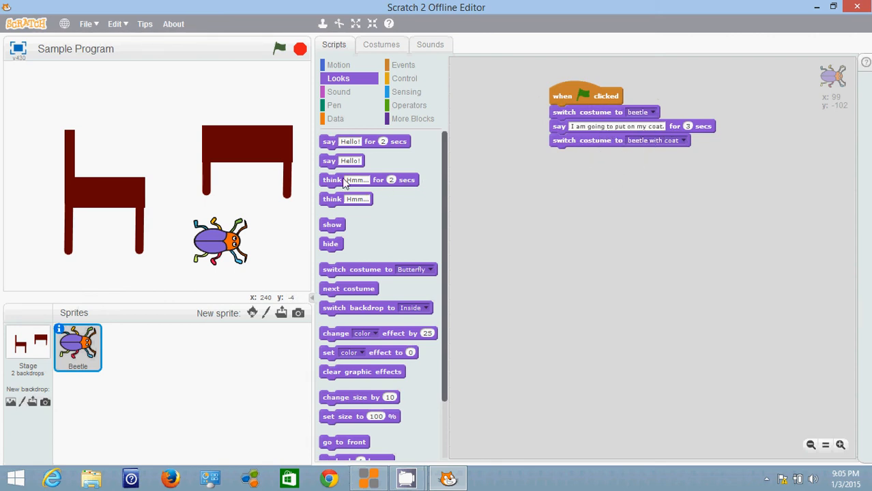
Add a think block "I should become a butterfly." for 2 secs, then a switch to Butterfly.
{"action": "left_click_drag", "start_coordinate": [365, 180], "coordinate": [599, 153]}
{"action": "type", "text": "I should become a butterfly."}
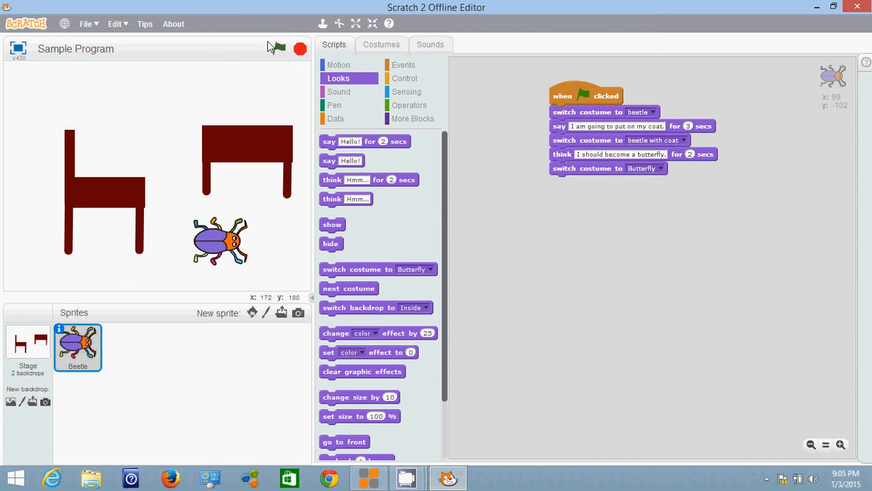
Run the script with the green flag so the Beetle becomes a Butterfly, then show its costumes.
{"action": "left_click", "coordinate": [279, 48]}
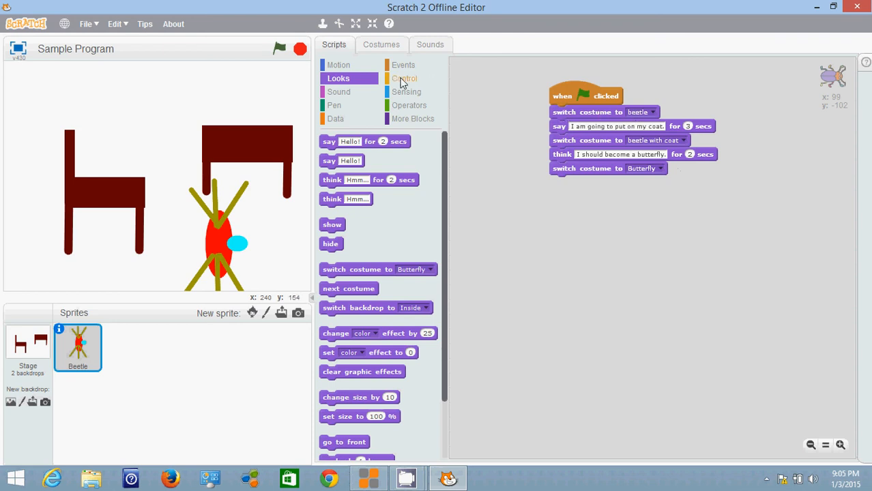
{"action": "left_click", "coordinate": [279, 49]}
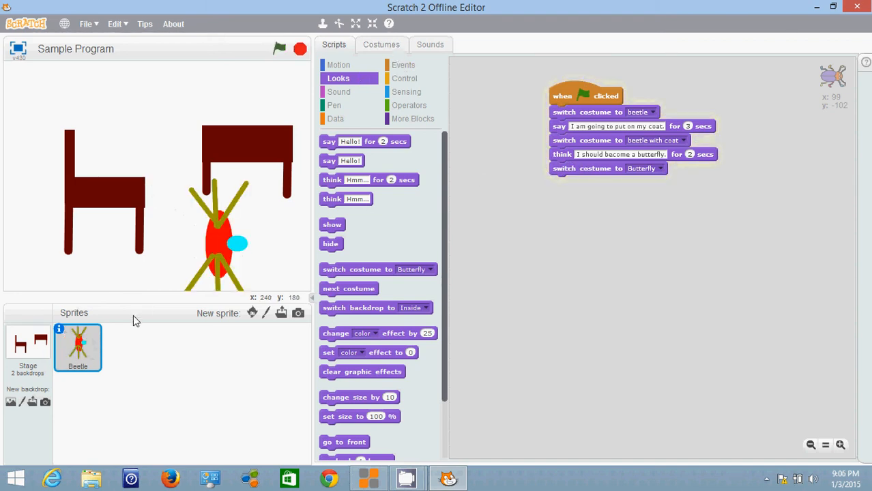
{"action": "left_click", "coordinate": [381, 45]}
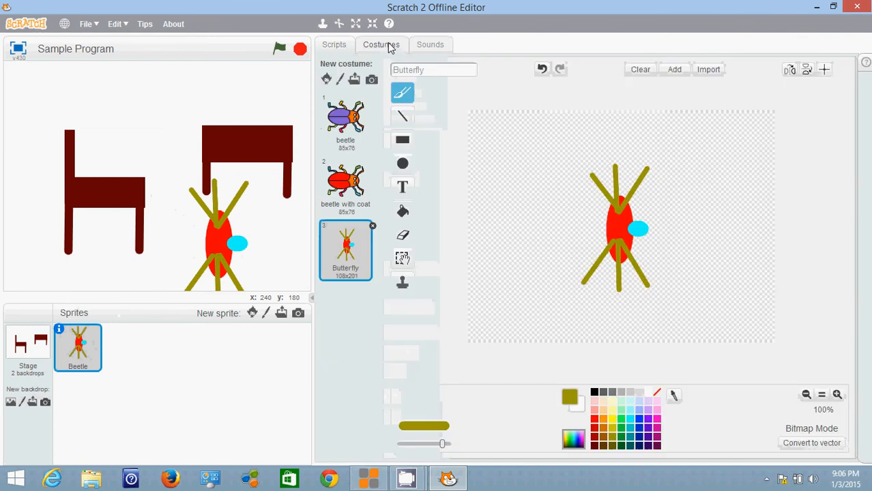